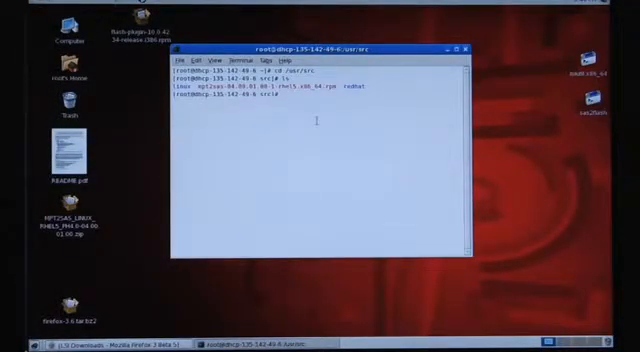
pyautogui.write('rp')
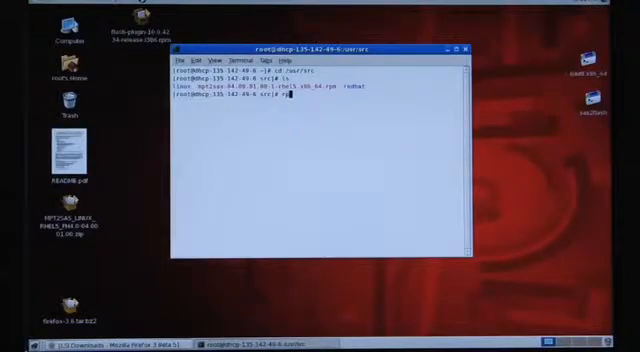